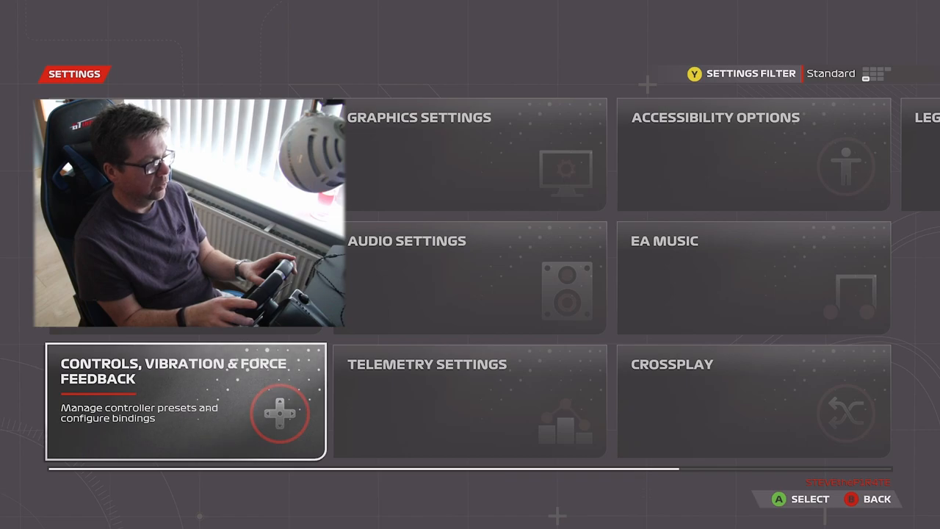
- Enter the Controls, Vibration & Force Feedback section of Settings
left_click(185, 401)
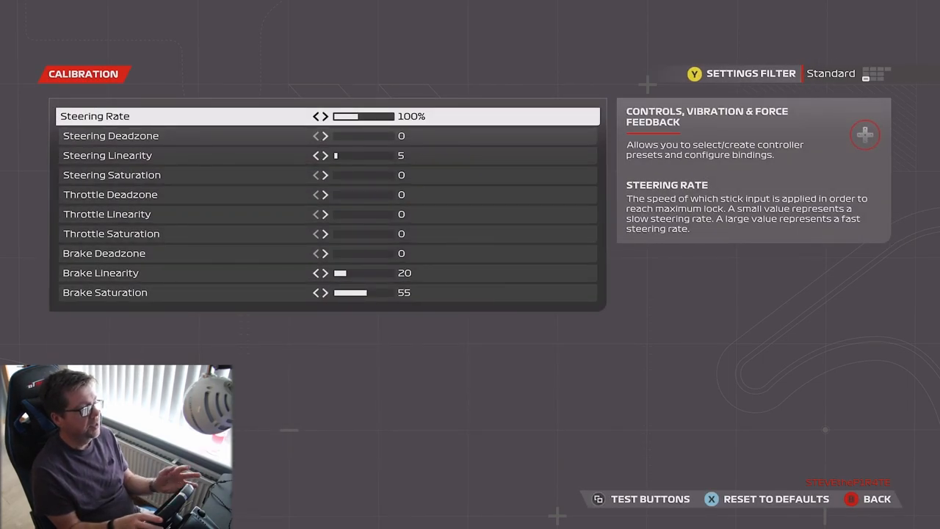
key("down")
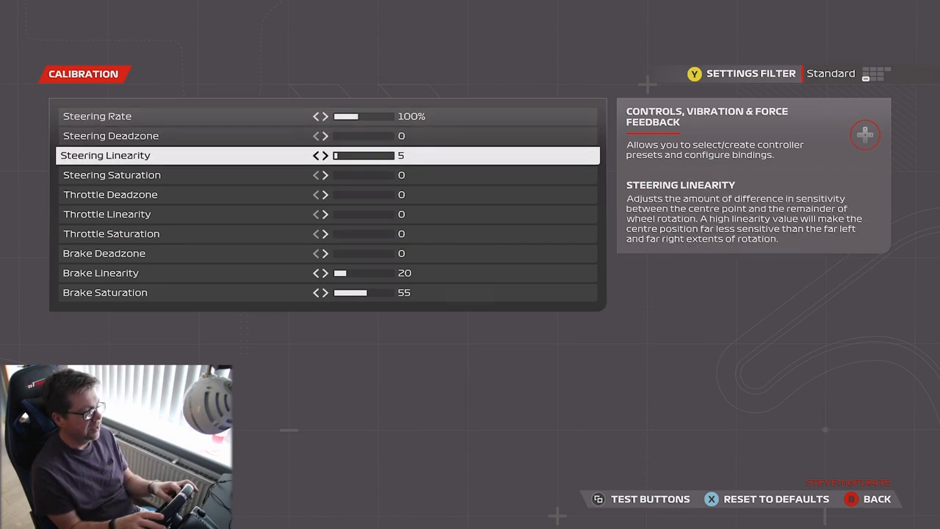
key("down")
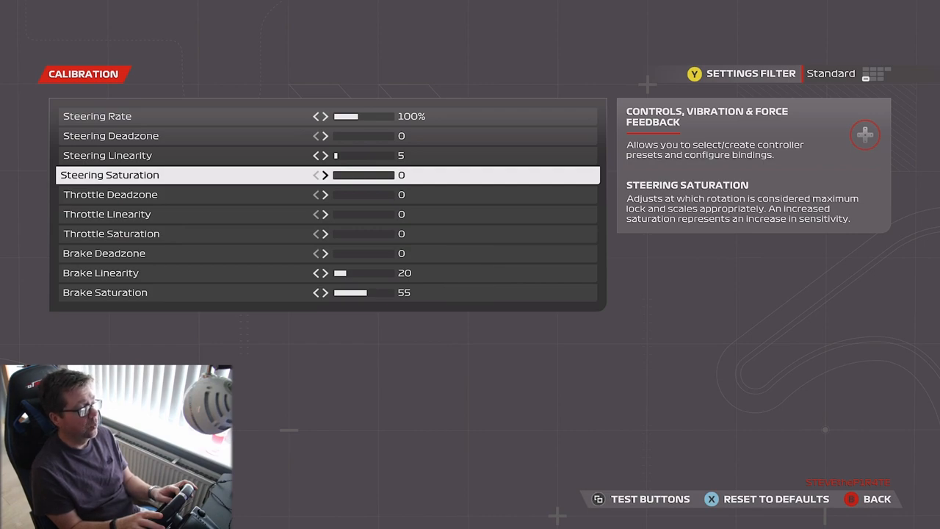
key("Down")
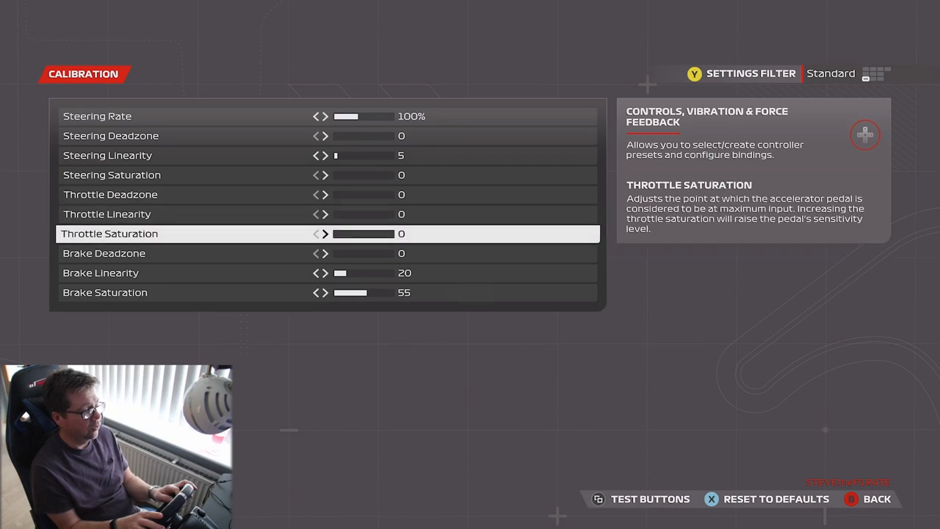
key("Down")
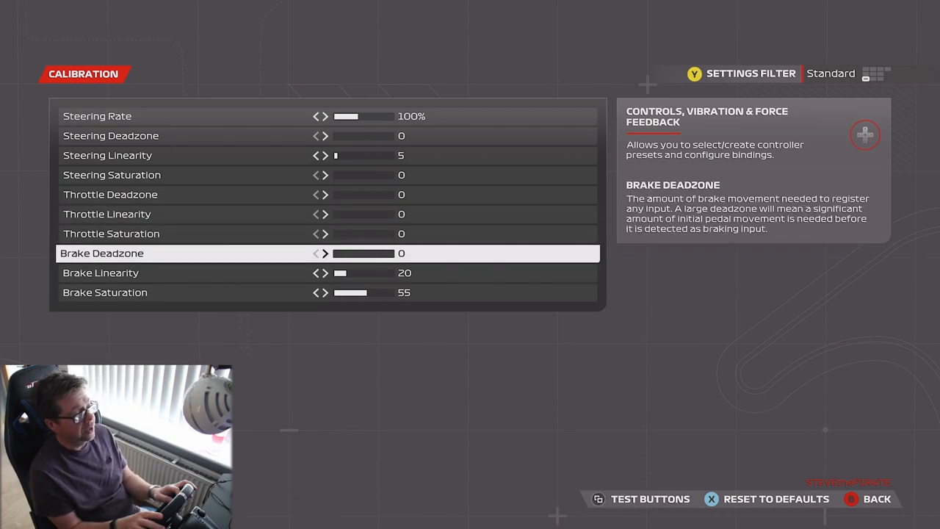
key("Down")
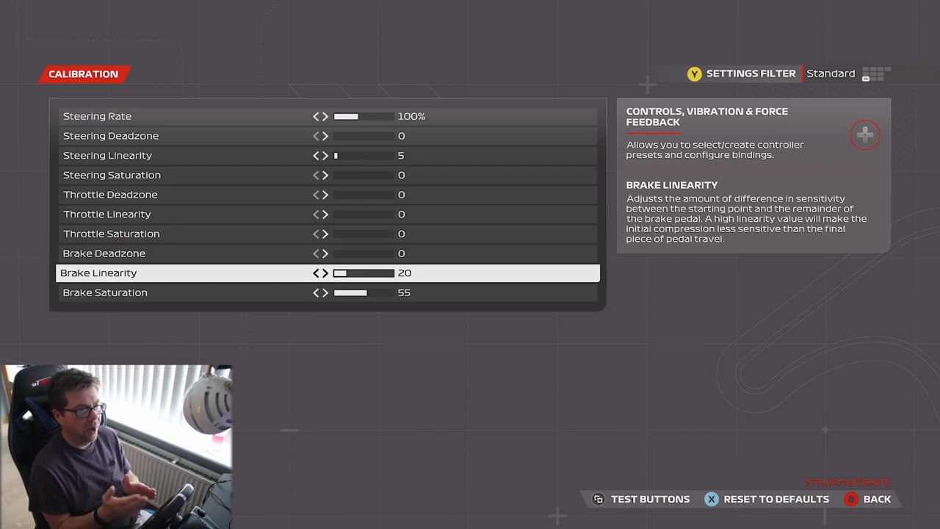
- Back out of calibration to the G920 preset's button mapping list
key("Down")
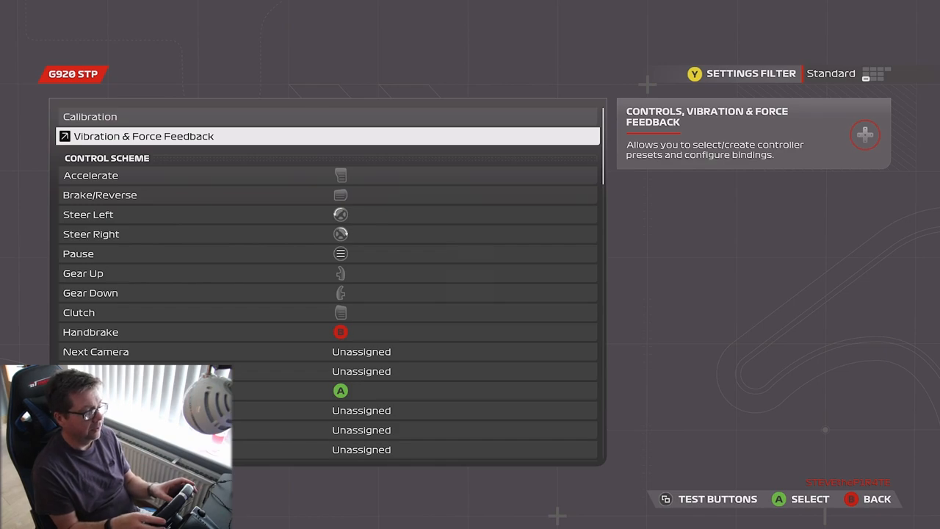
- Review force feedback rows: strength 98, on-track and rumble strip effects, damper 15, wheel rotation 360°
left_click(144, 135)
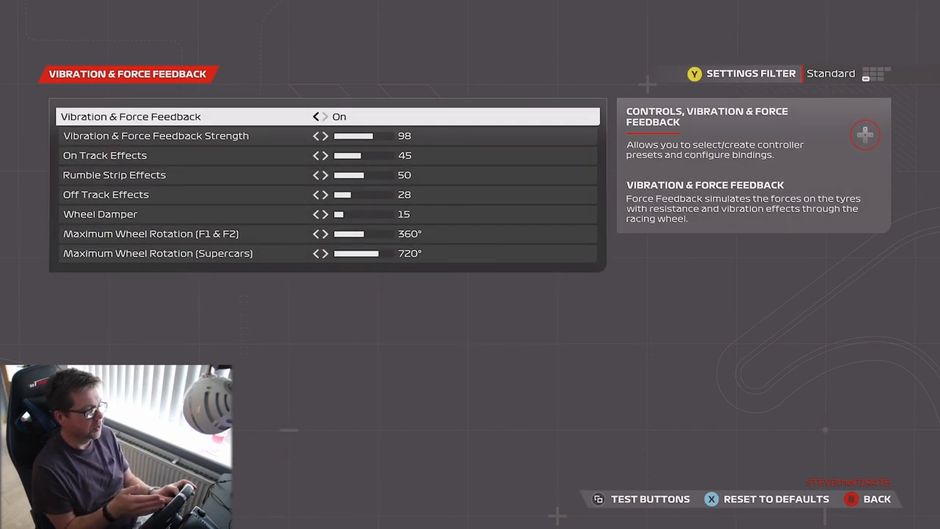
key("Down")
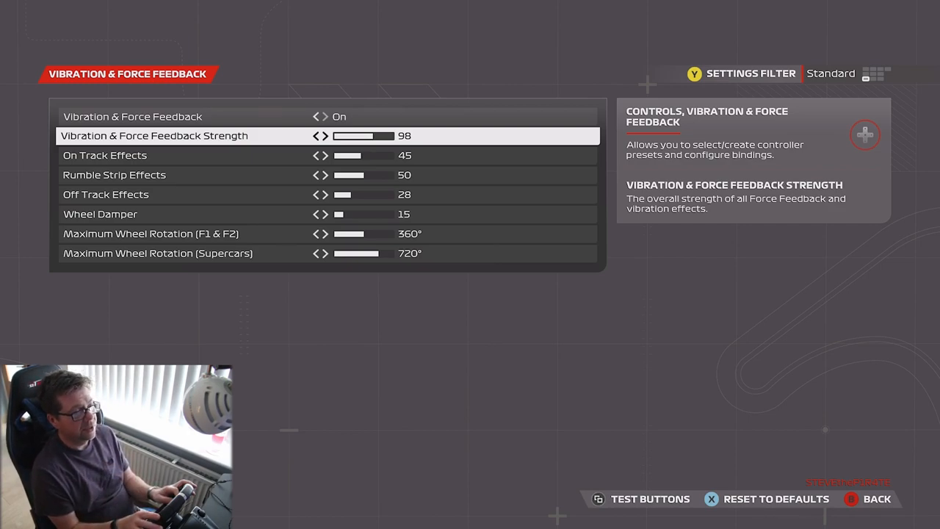
key("down")
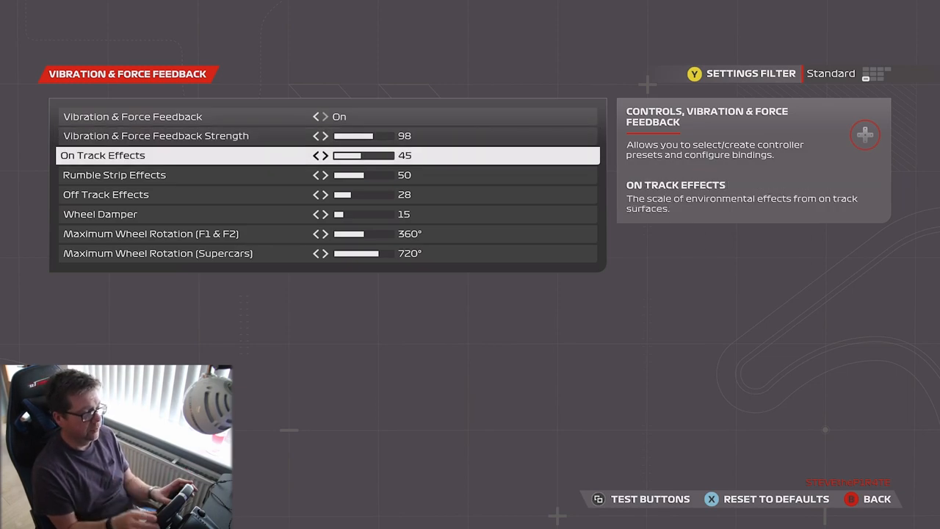
key("down")
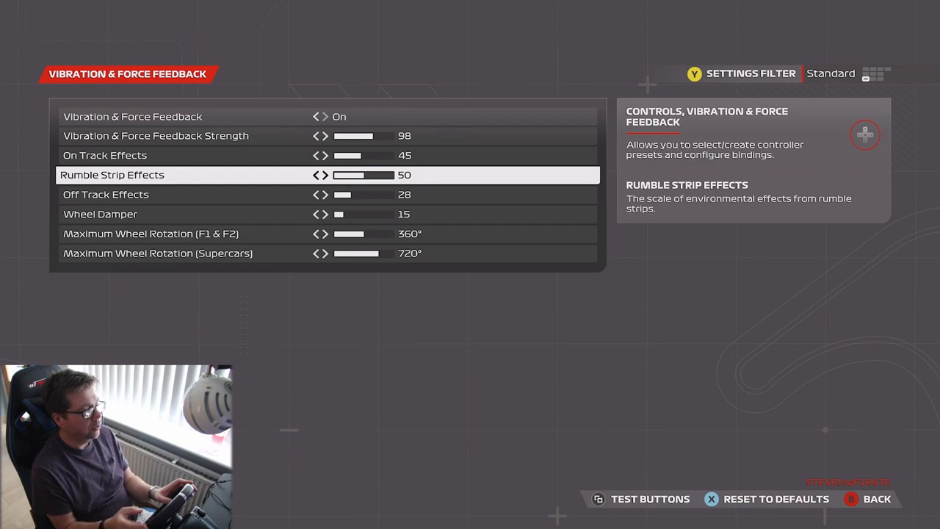
key("down")
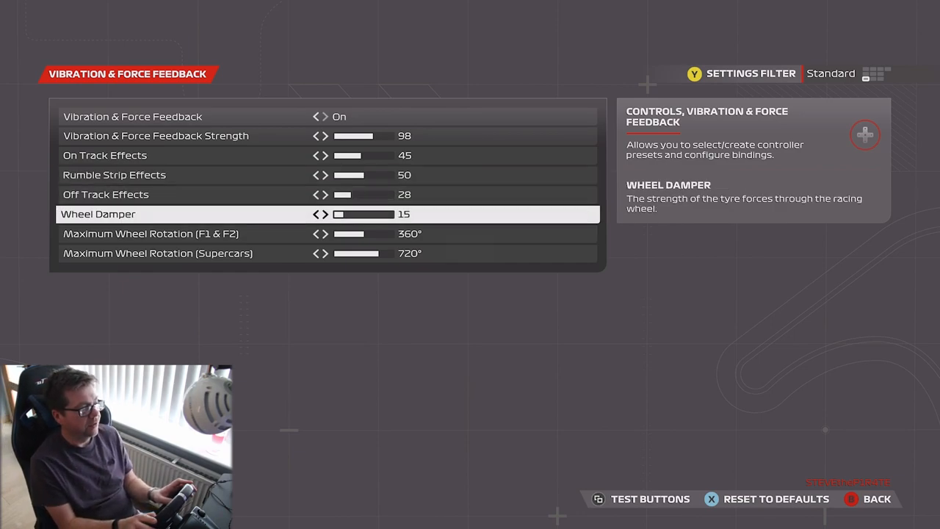
key("down")
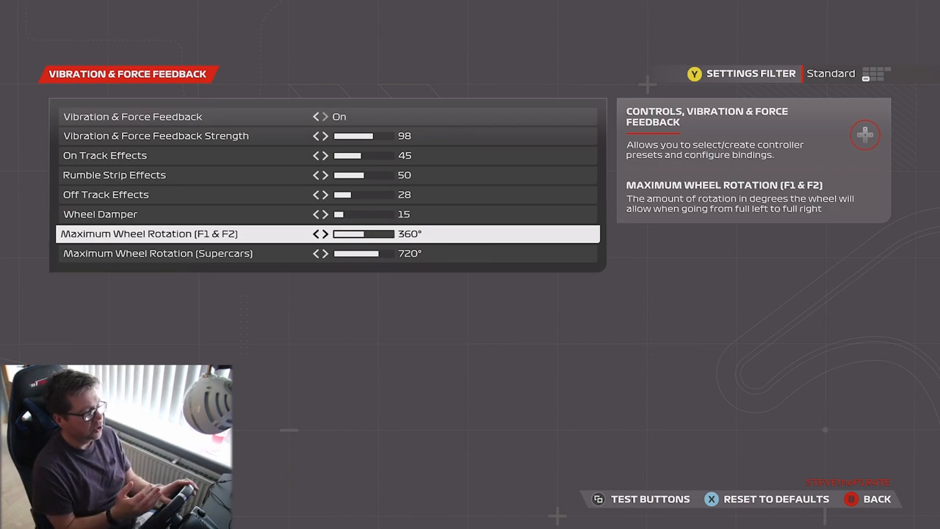